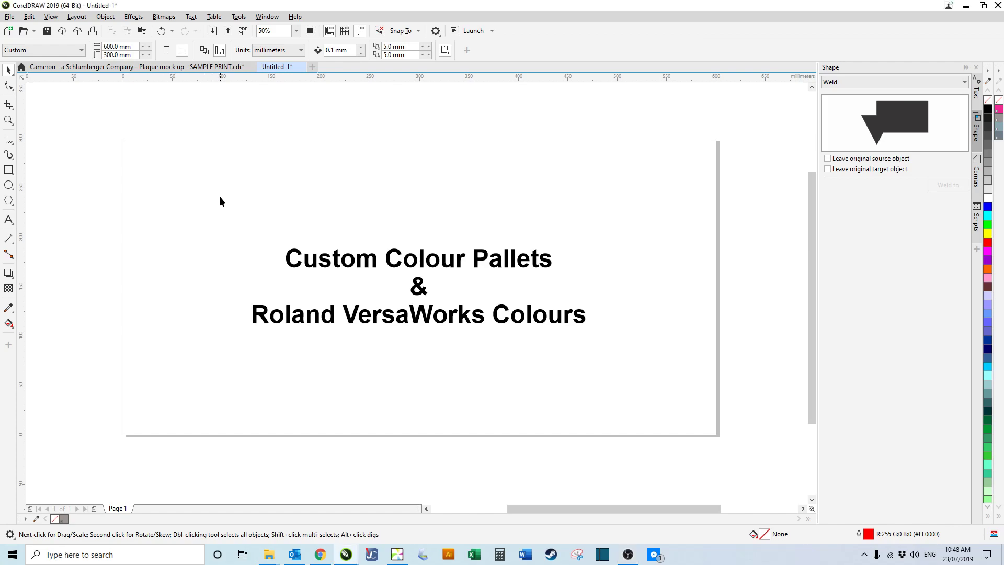
mouse_move(266, 17)
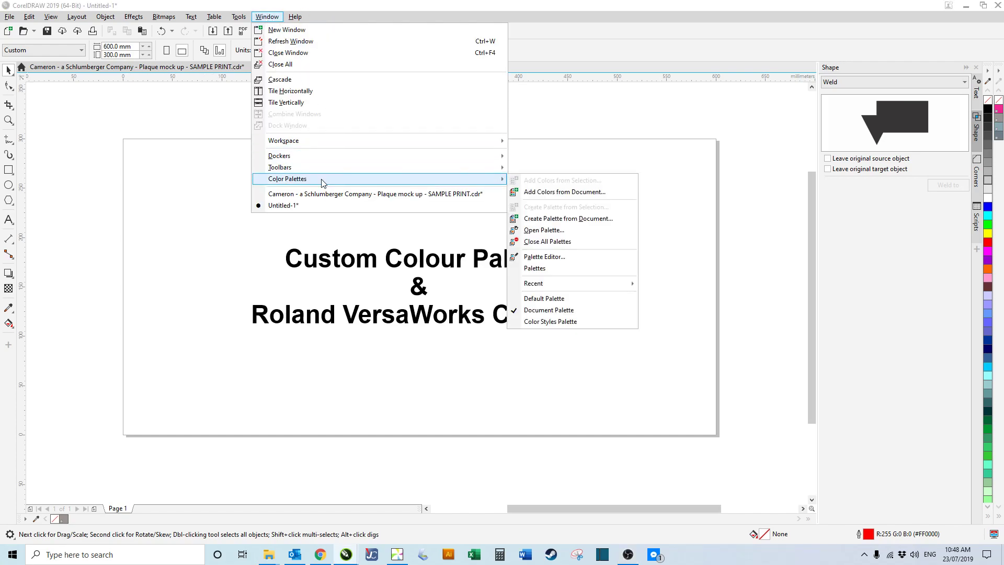
mouse_move(537, 208)
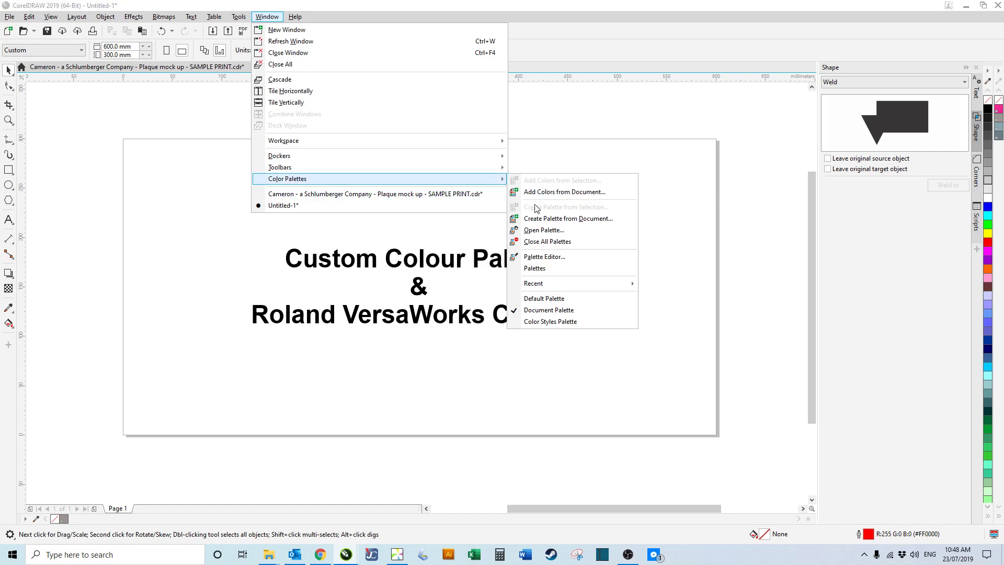
mouse_move(559, 258)
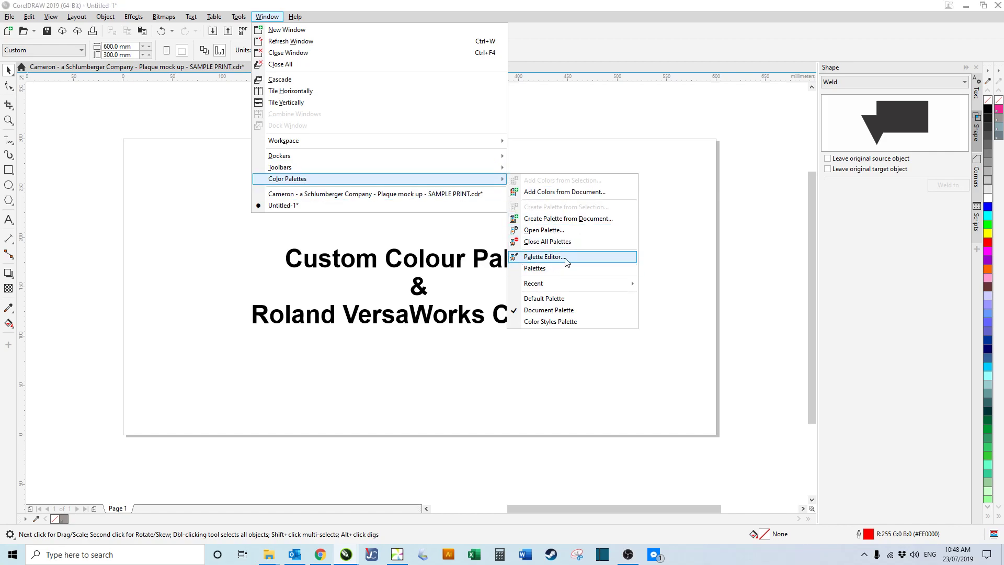
Step: Bring up the Palette Editor showing the empty default Custom palette
left_click(544, 257)
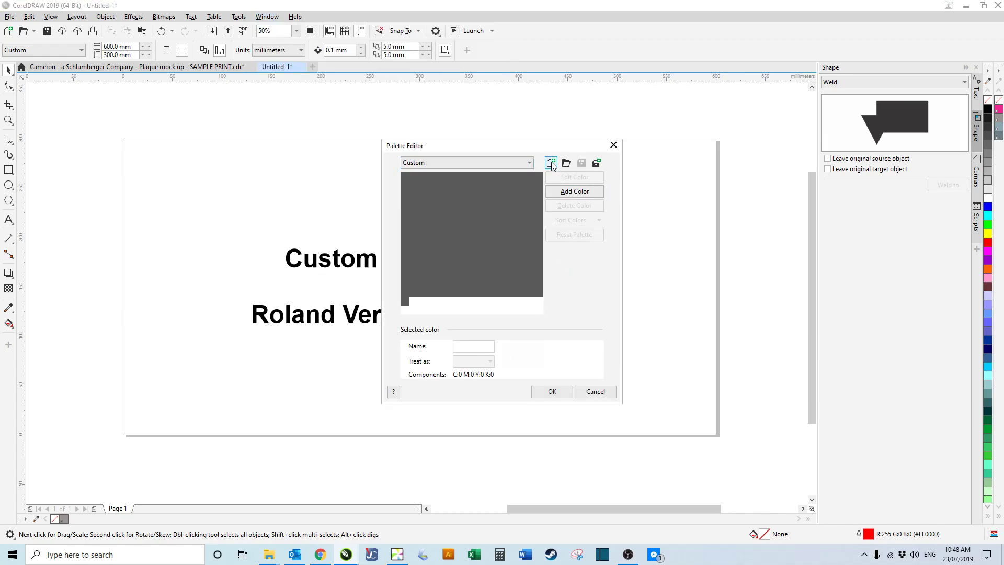
Step: Create and save a new empty palette named TEST
left_click(550, 162)
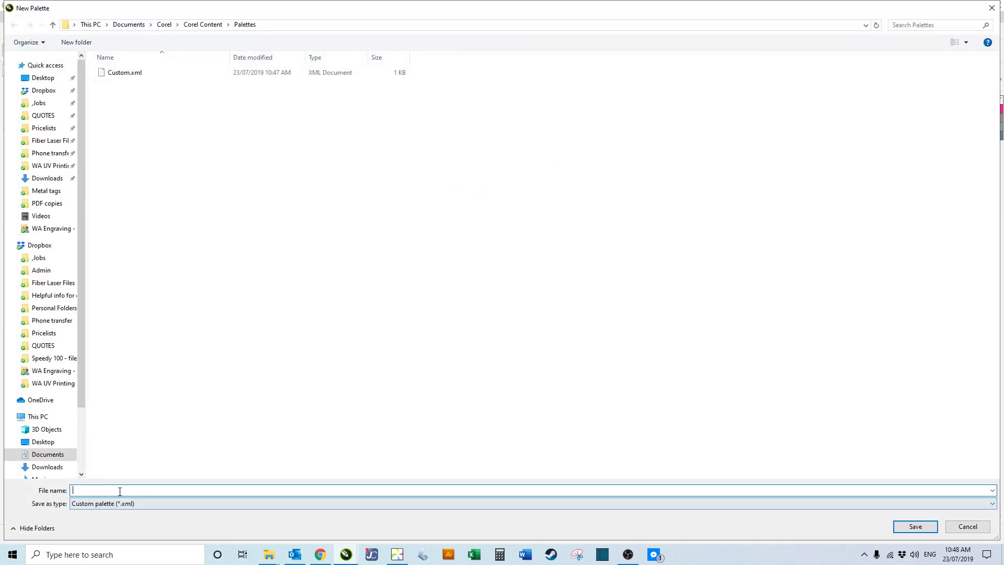
type("TEST")
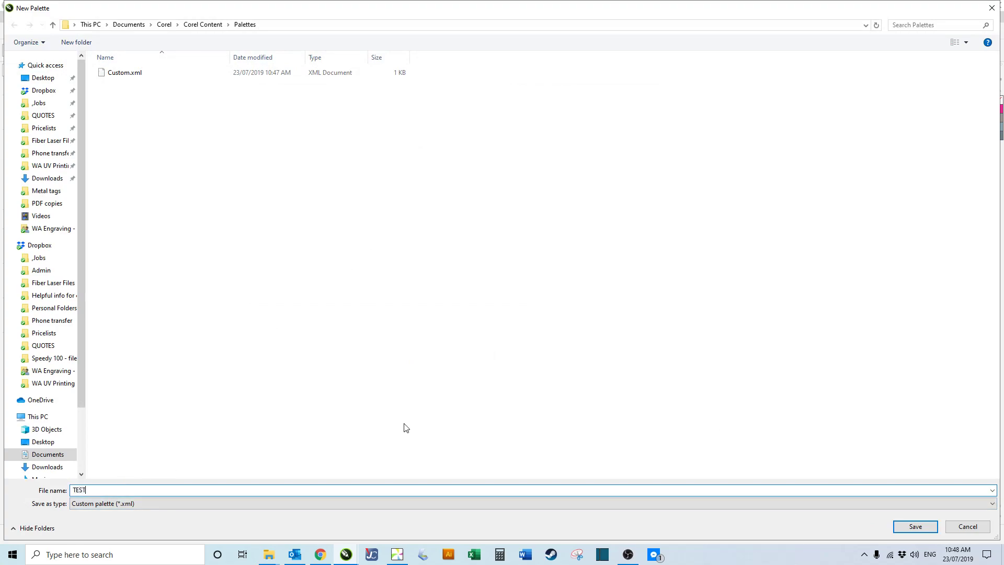
left_click(915, 526)
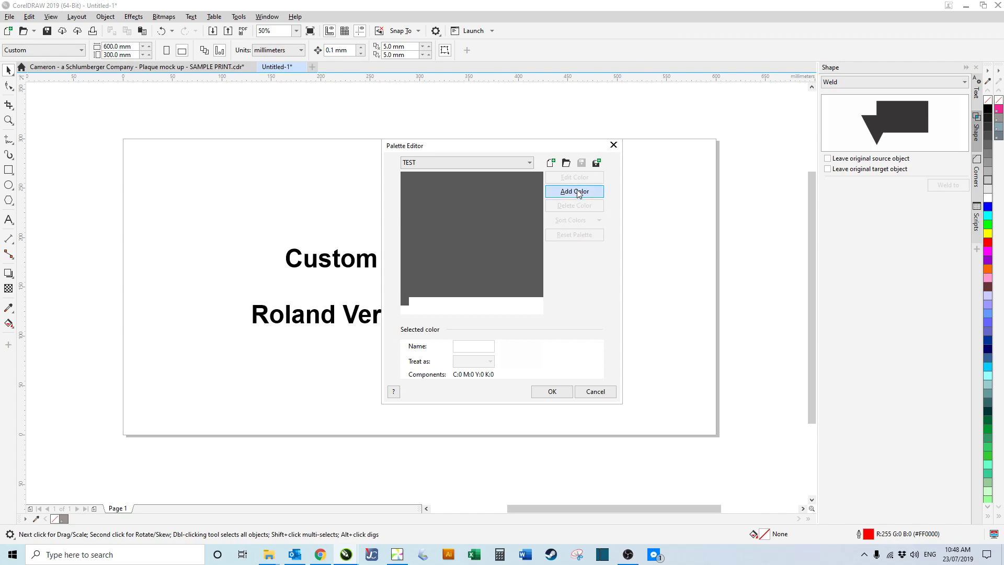
Step: Add an RGB Black swatch to the palette and rename it Engraving
left_click(573, 190)
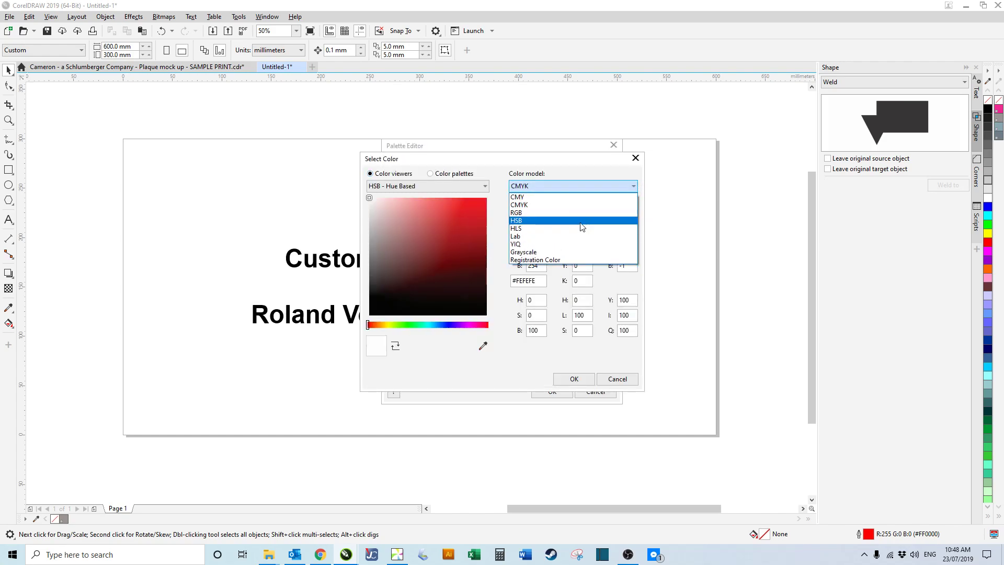
left_click(516, 212)
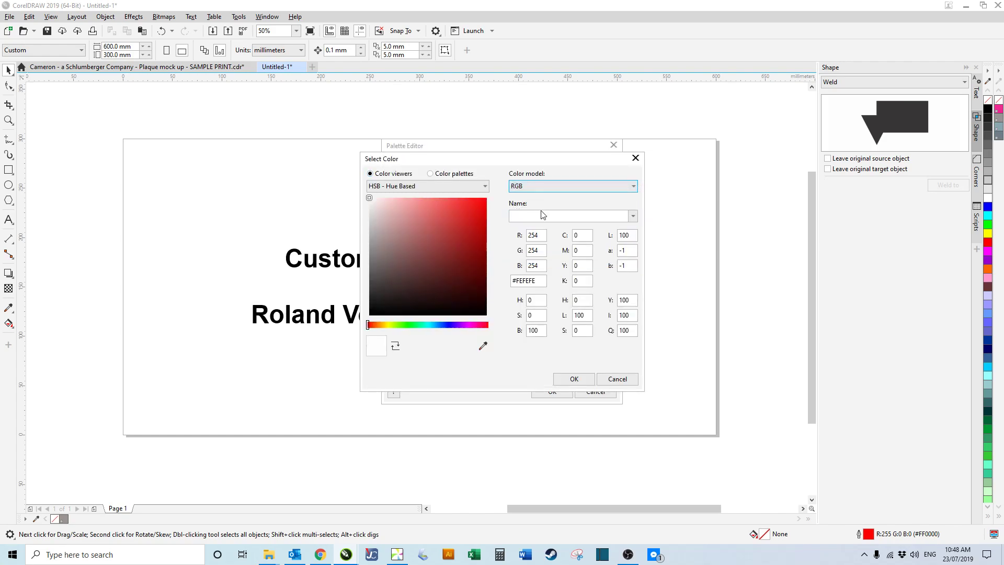
left_click(569, 215)
type("Black")
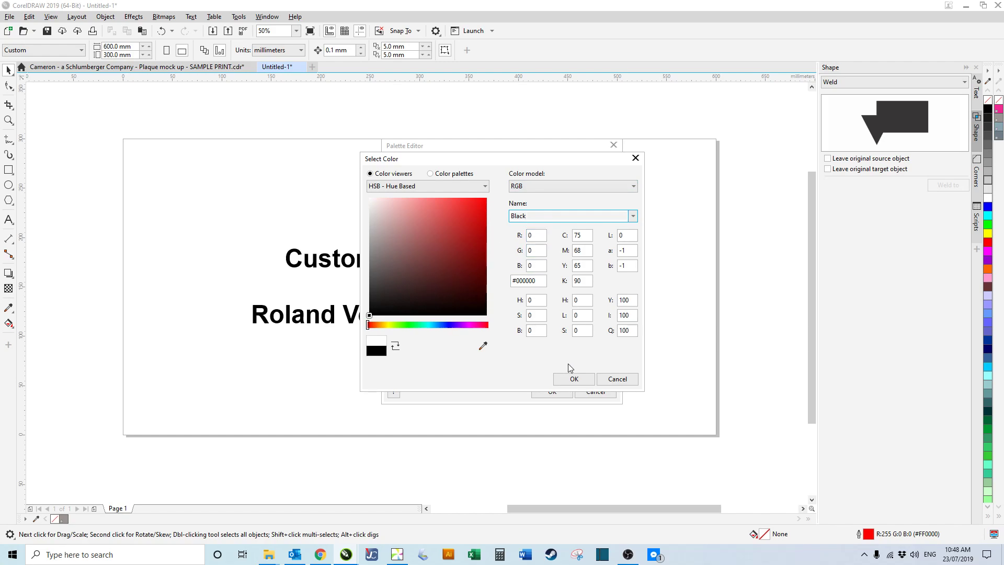
left_click(573, 379)
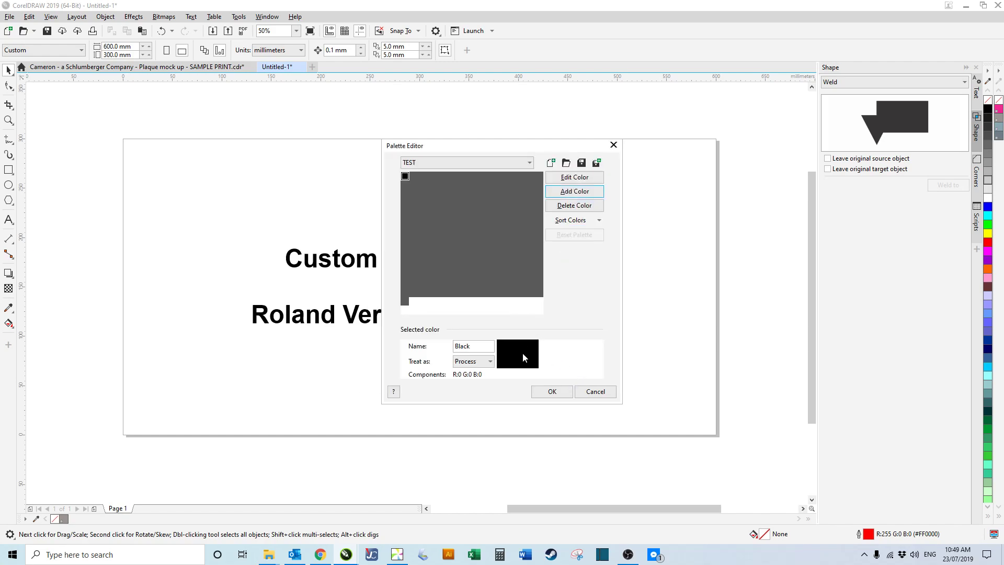
double_click(473, 346)
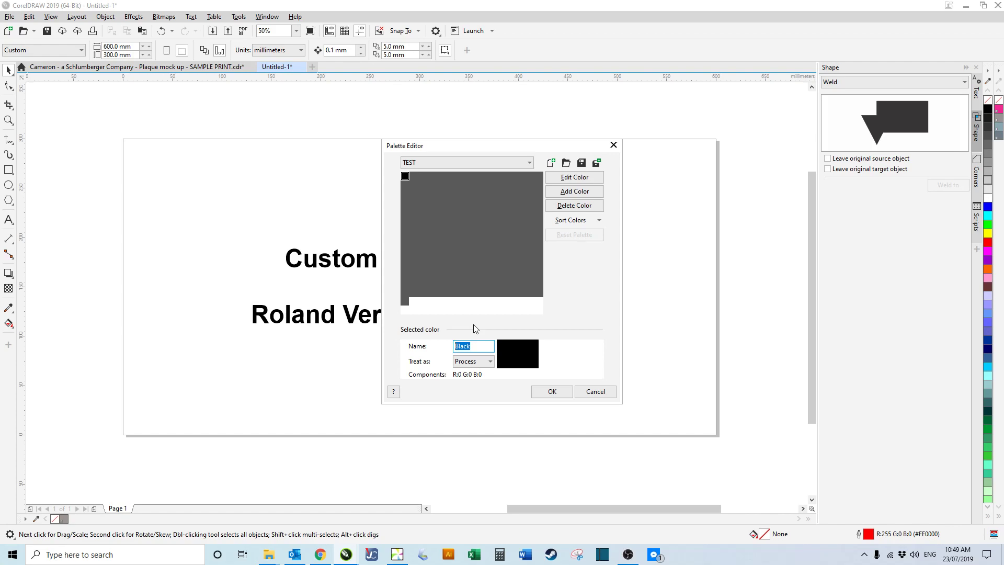
type("Engraving")
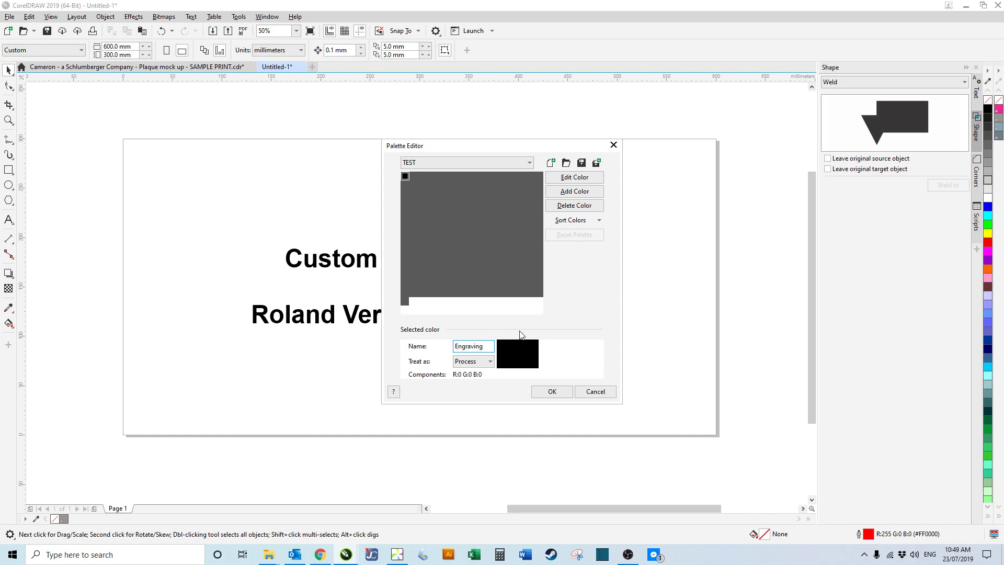
Step: Add a second swatch using the named colour Red
left_click(574, 177)
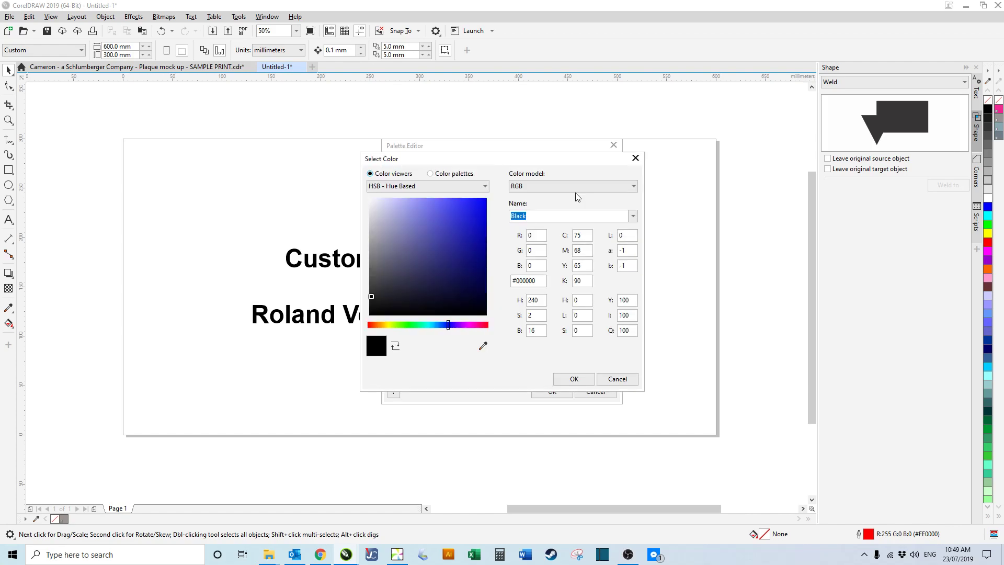
left_click(572, 215)
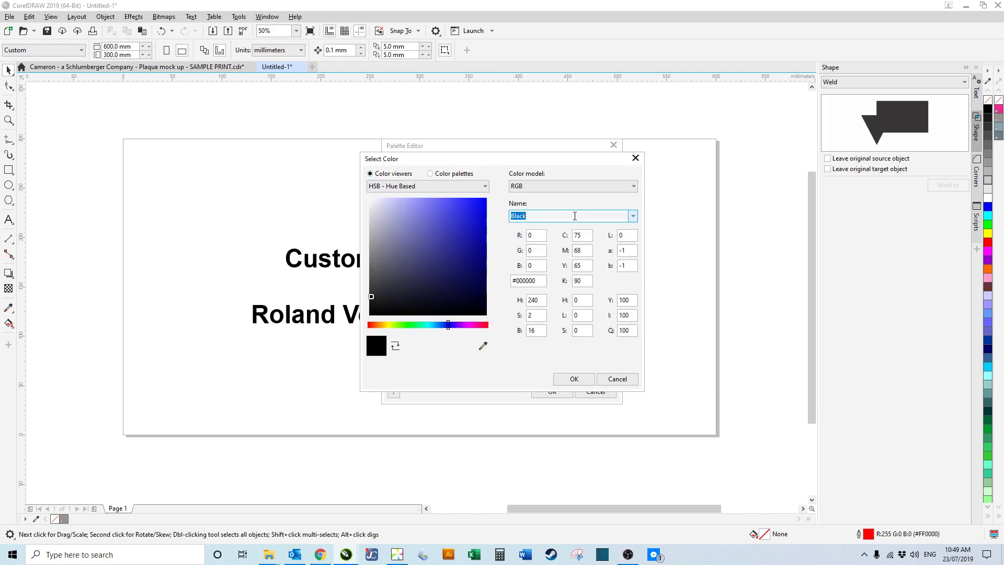
type("red")
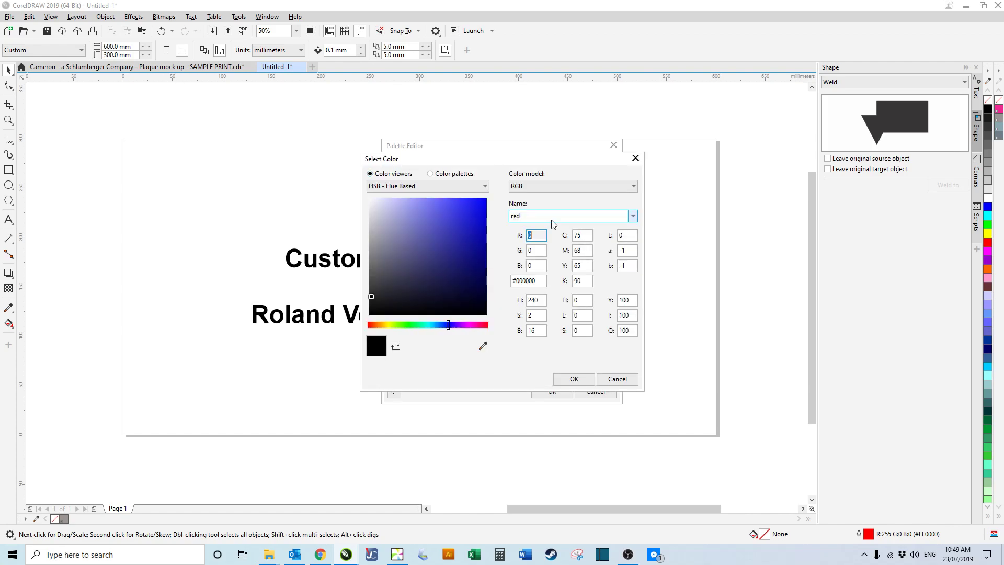
left_click(632, 216)
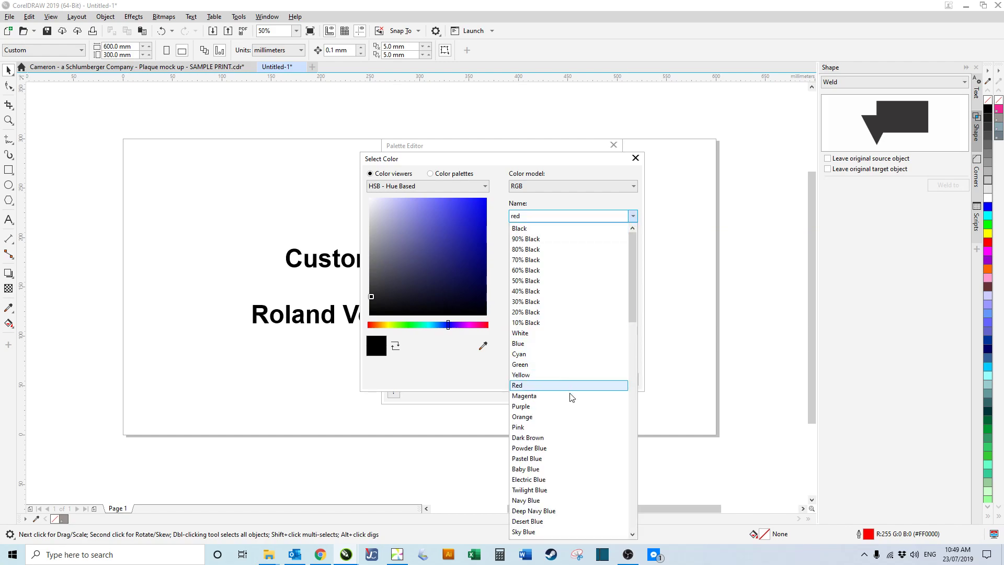
left_click(517, 384)
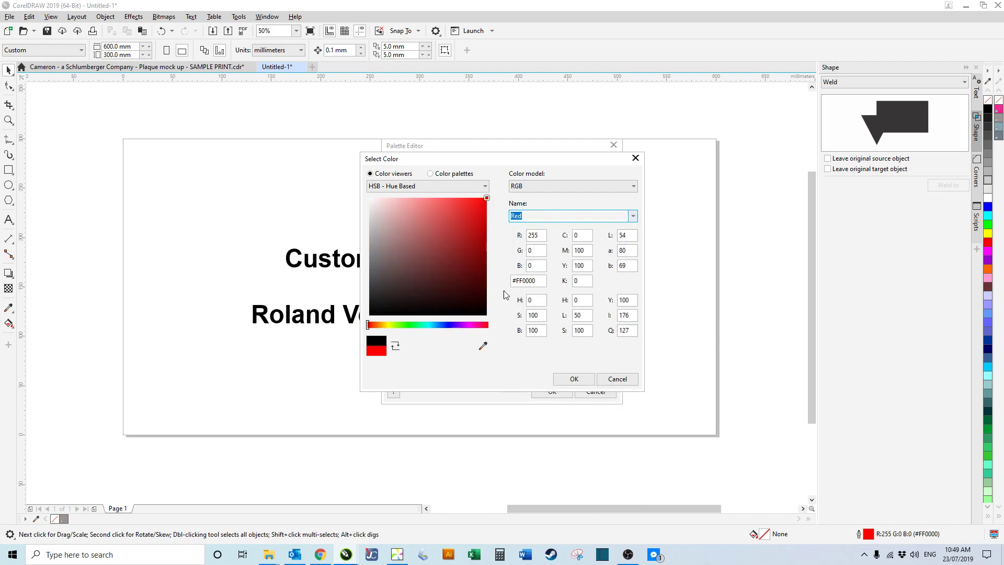
left_click(573, 379)
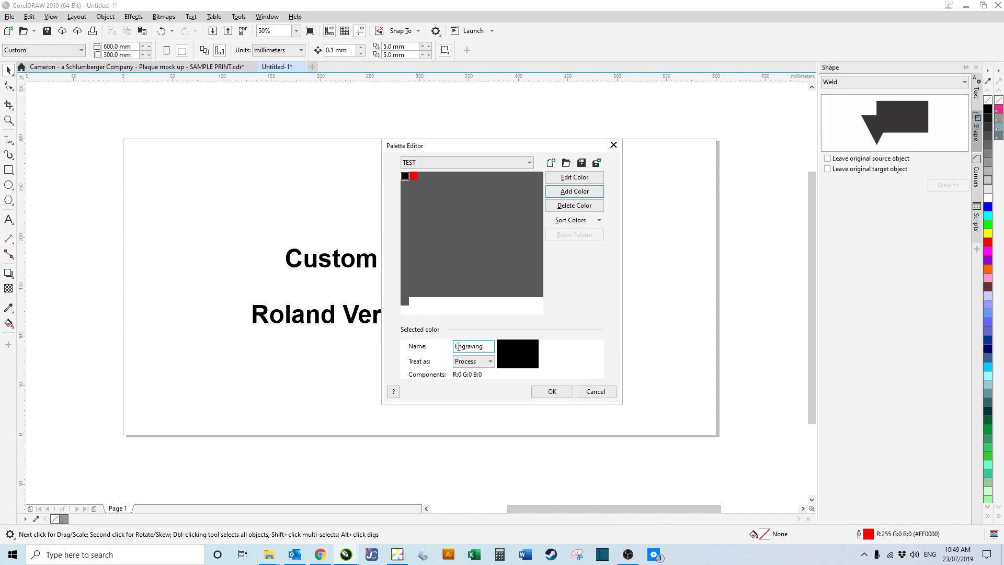
Step: Rename the red swatch Cutting, add a blue swatch and start naming it Light engraving
left_click(414, 176)
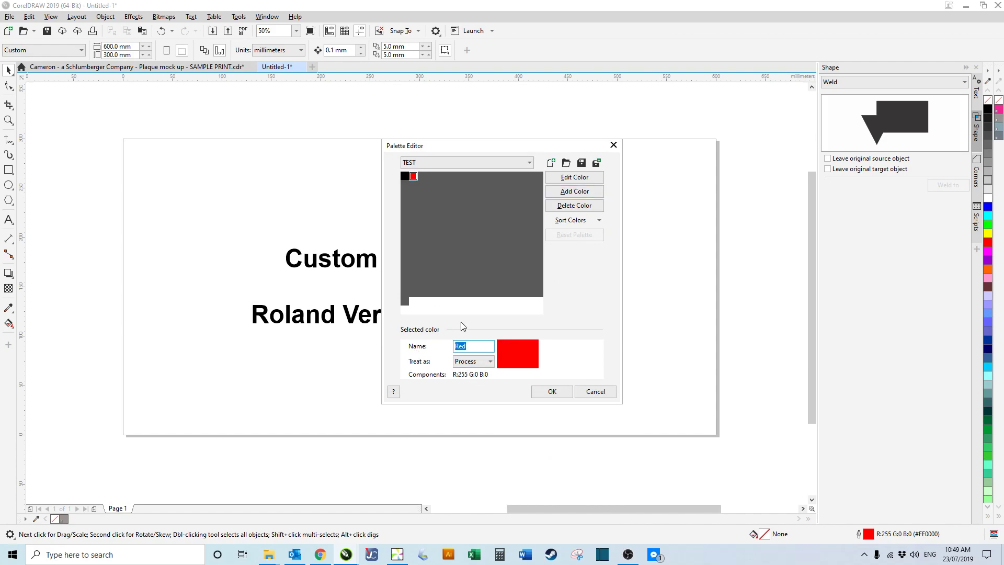
type("Cutting")
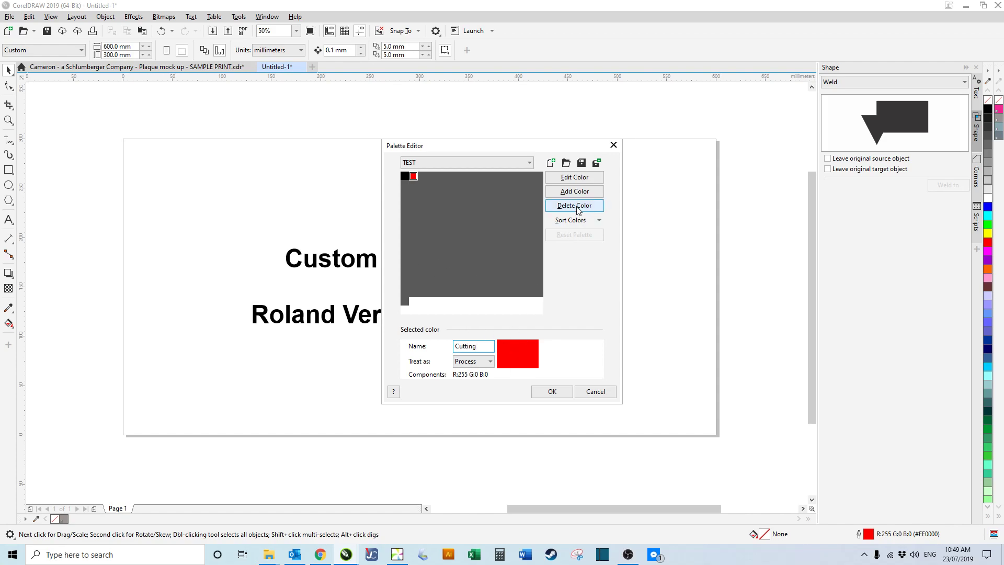
left_click(574, 177)
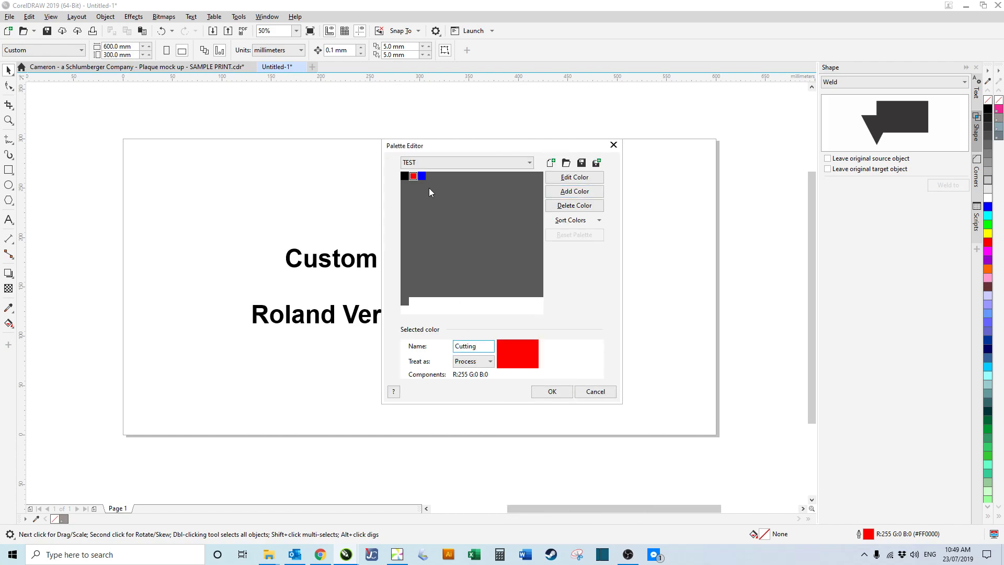
left_click(423, 175)
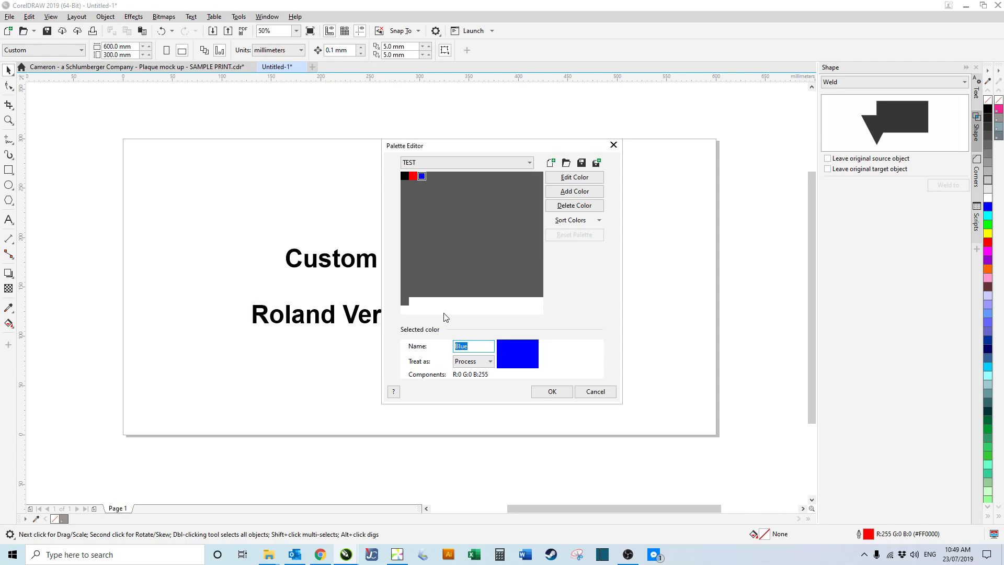
type("Light")
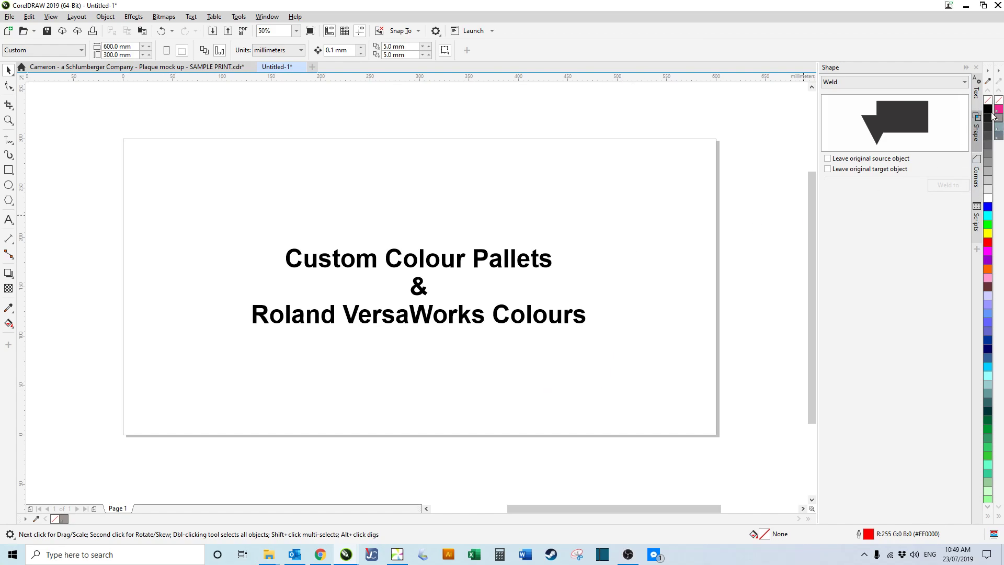
mouse_move(487, 91)
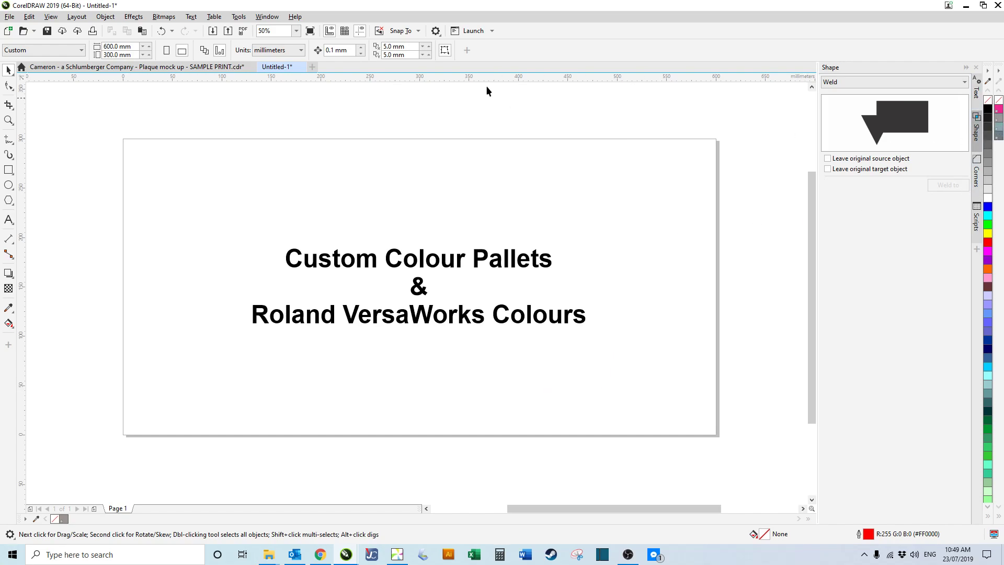
Step: Show the TEST palette on screen from My Palettes in the Palettes docker
left_click(274, 16)
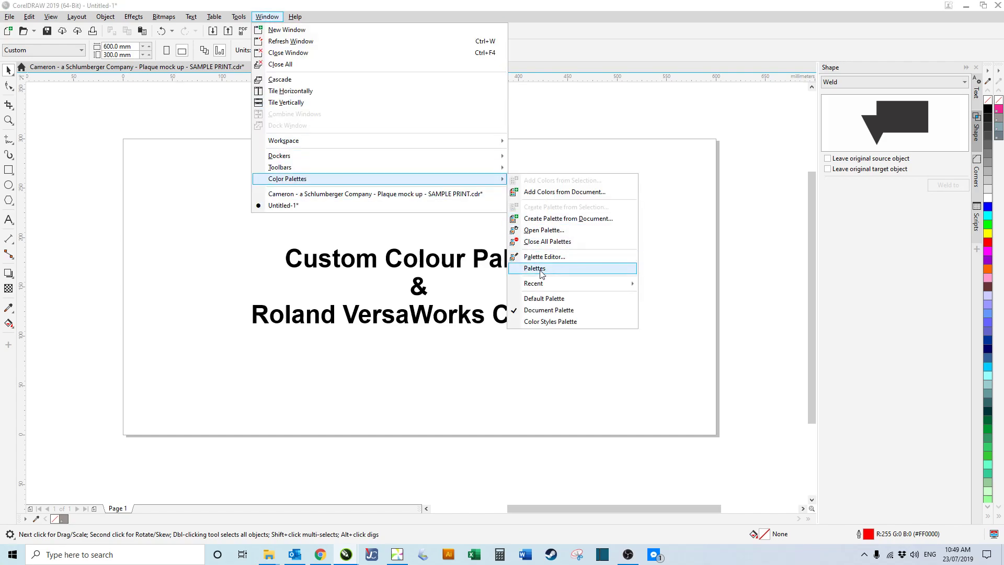
left_click(534, 268)
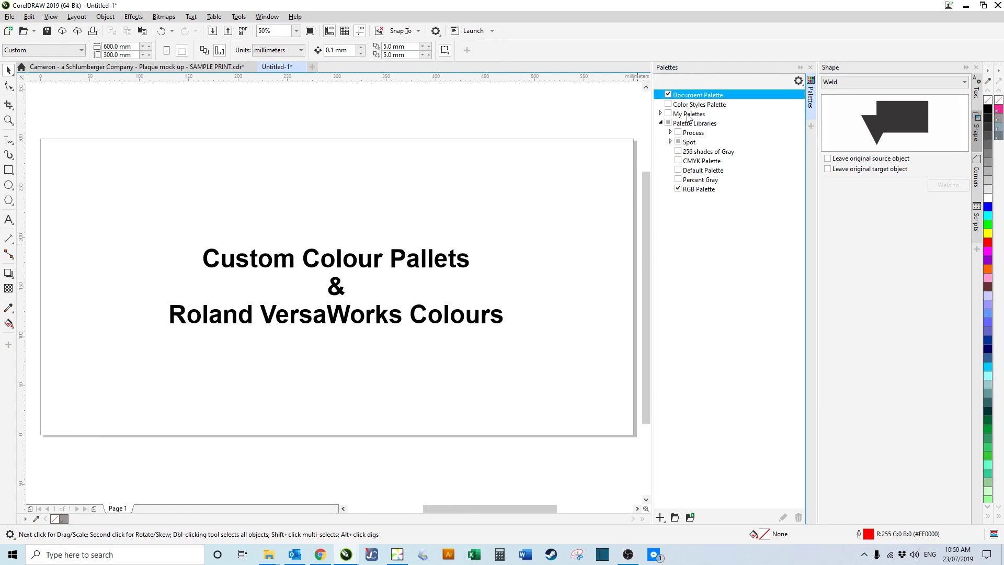
left_click(660, 112)
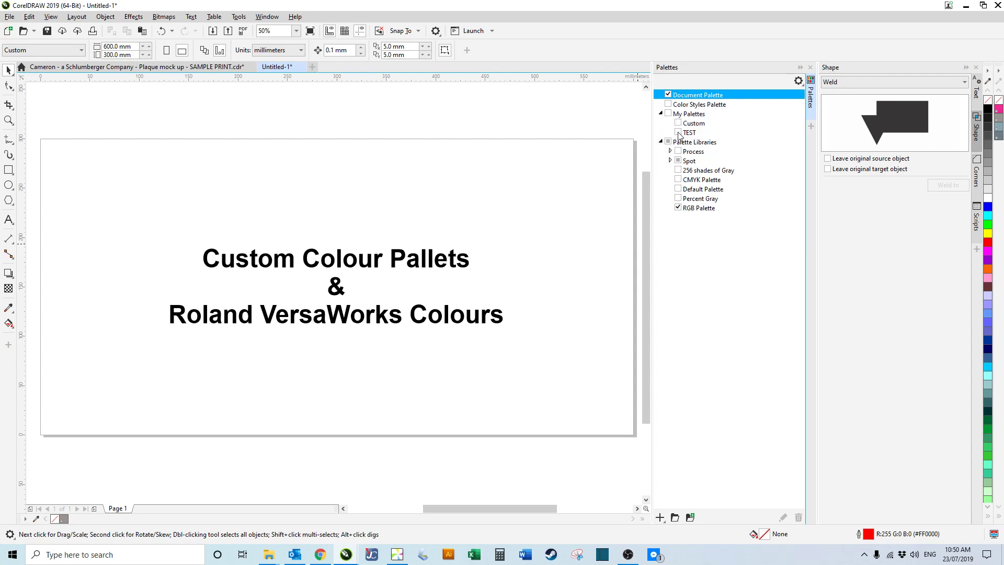
left_click(667, 133)
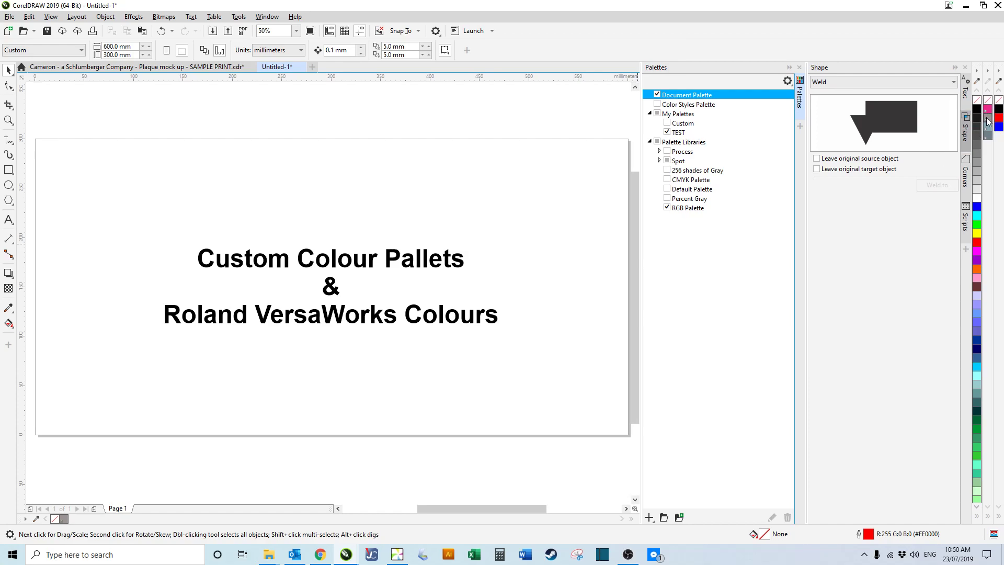
mouse_move(999, 108)
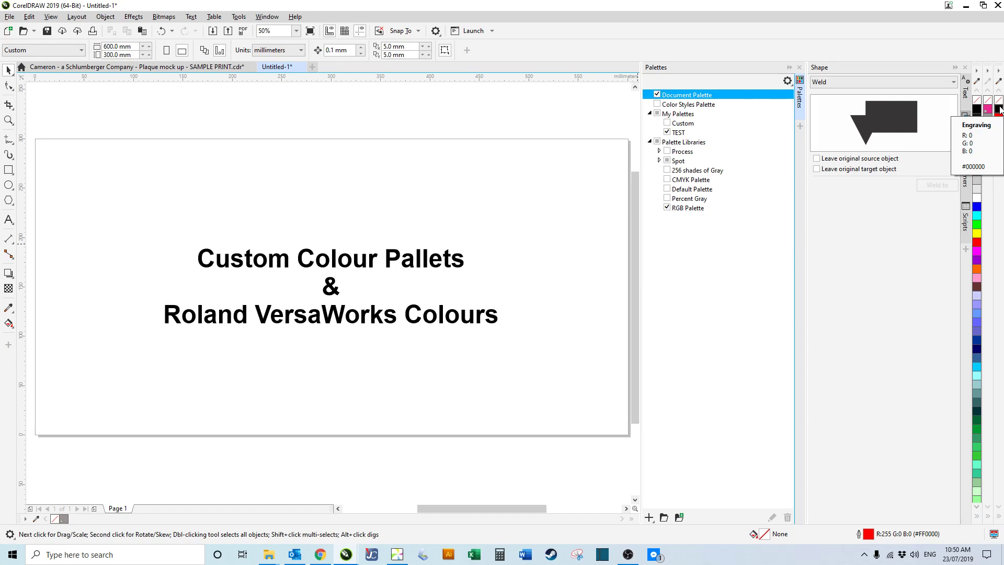
mouse_move(994, 121)
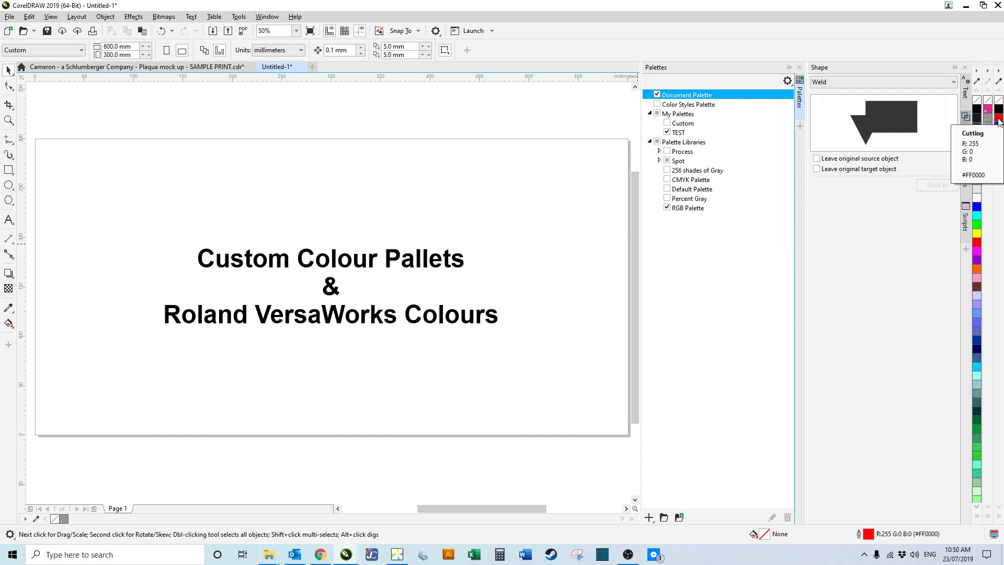
mouse_move(1000, 121)
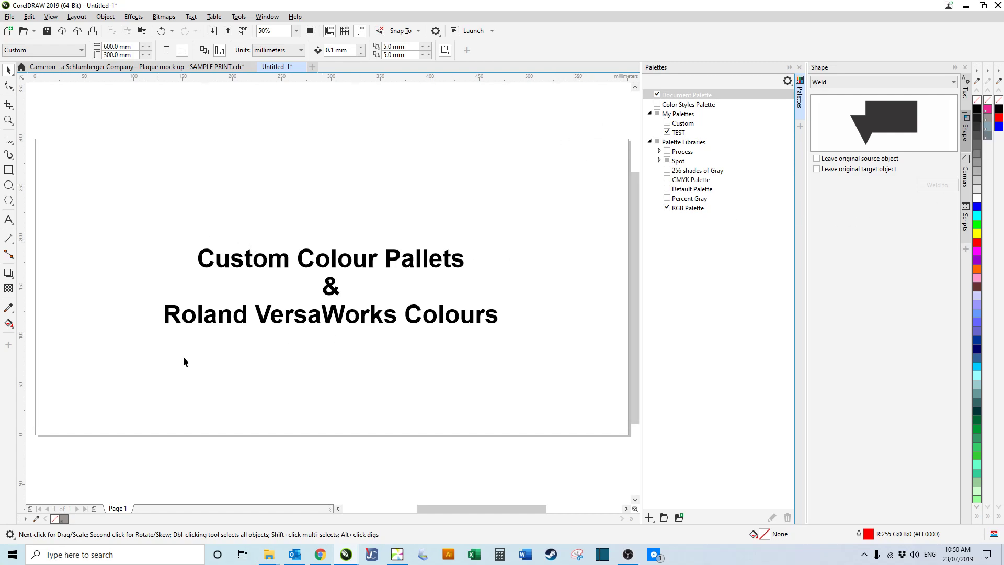
mouse_move(475, 337)
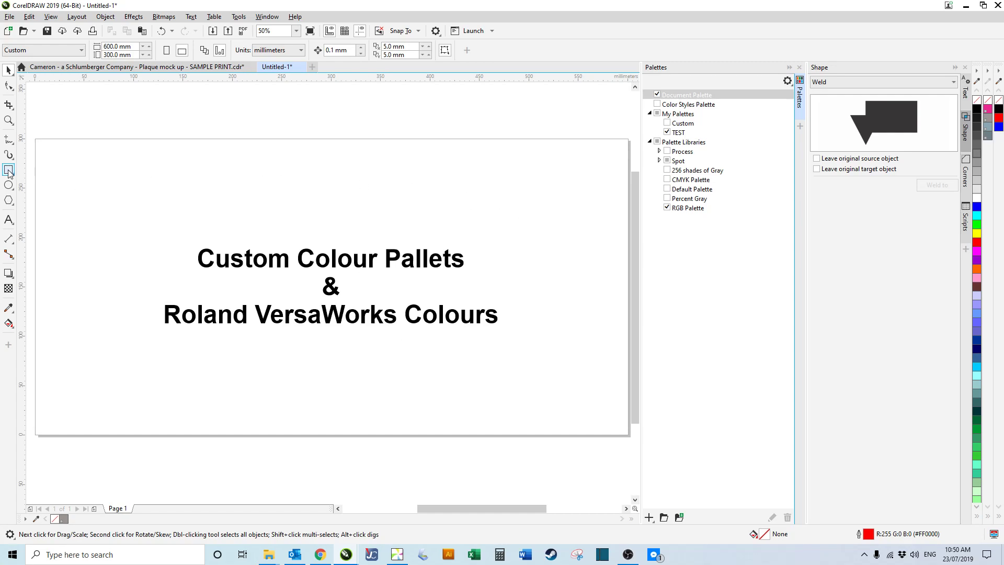
Step: Draw a small unfilled square above the heading and select it
left_click_drag(114, 174, 168, 224)
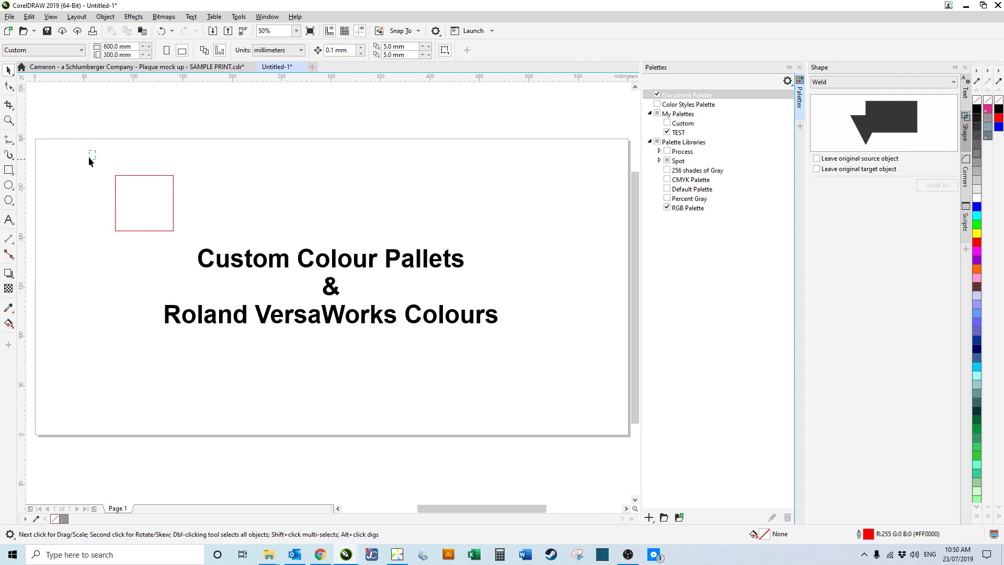
left_click(144, 203)
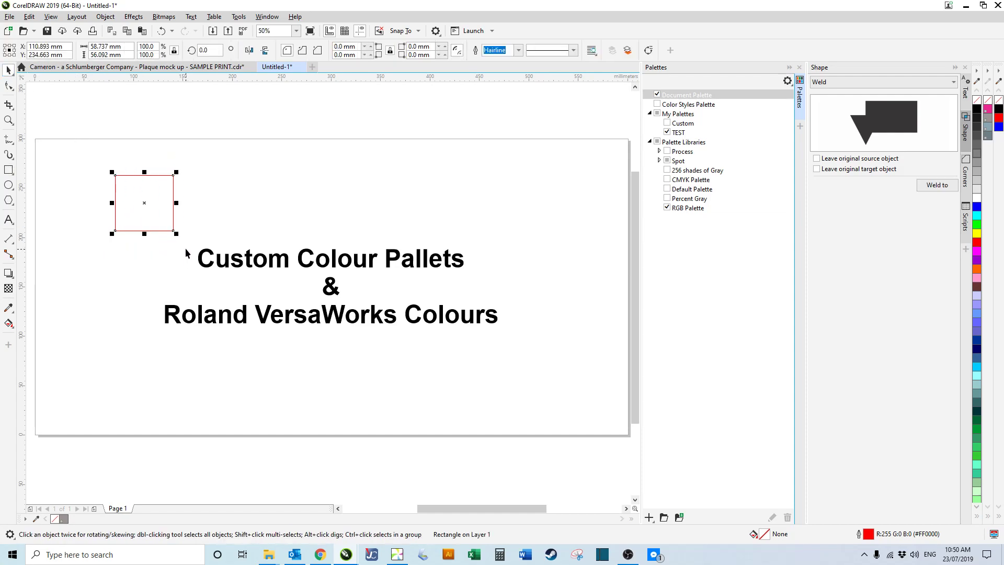
mouse_move(177, 250)
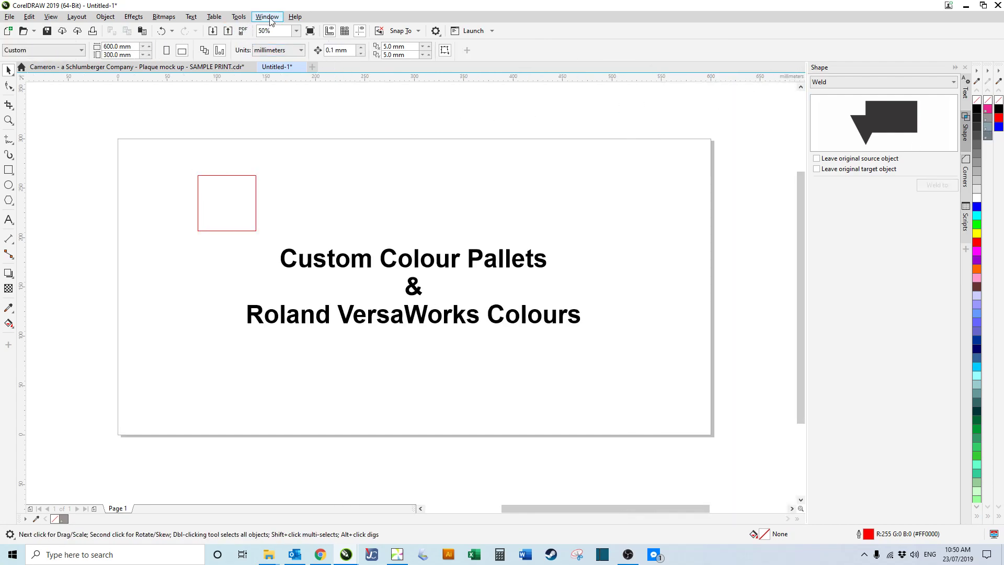
Step: Enable the Roland VersaWorks palette under Palette Libraries > Spot > Roland
left_click(267, 16)
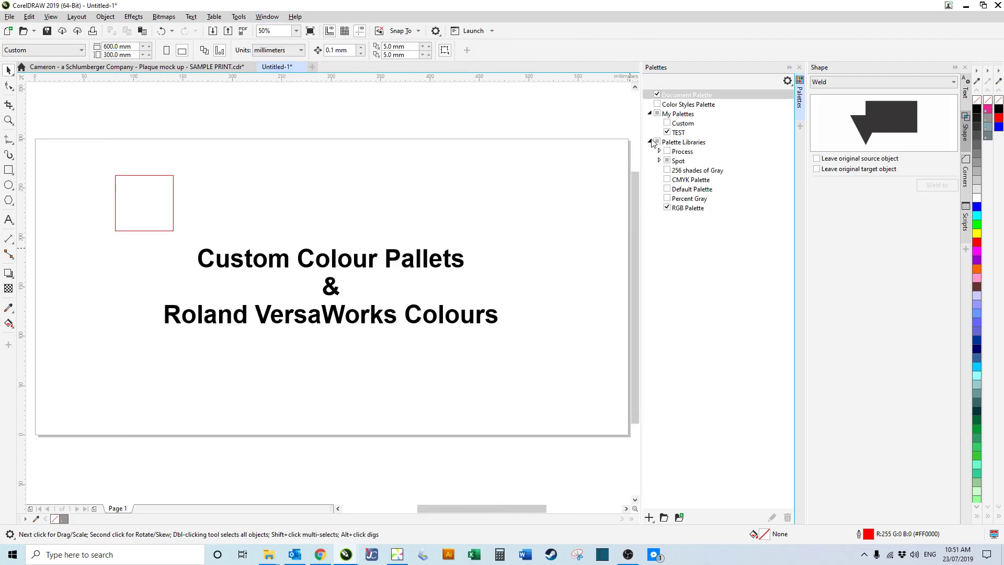
left_click(649, 142)
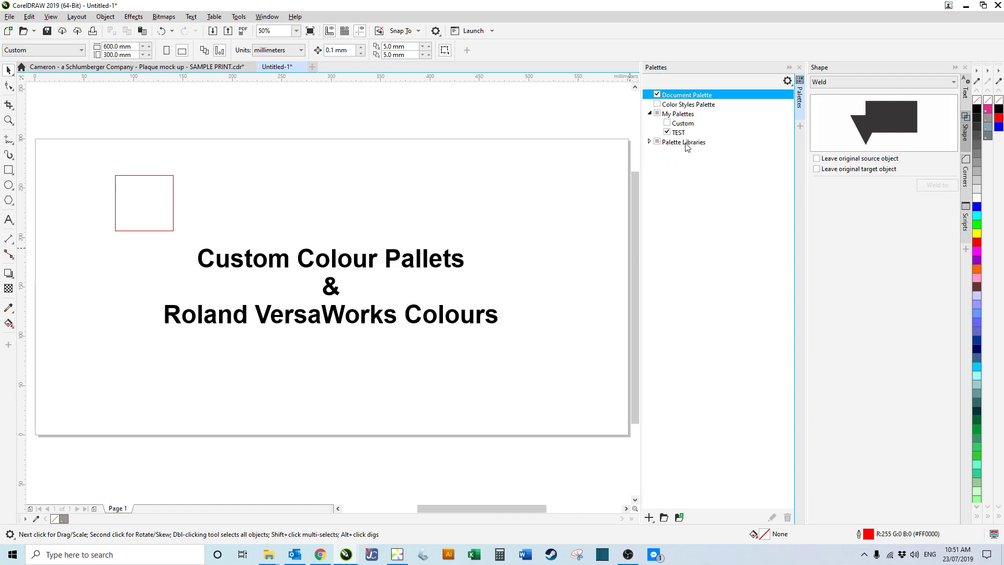
left_click(649, 143)
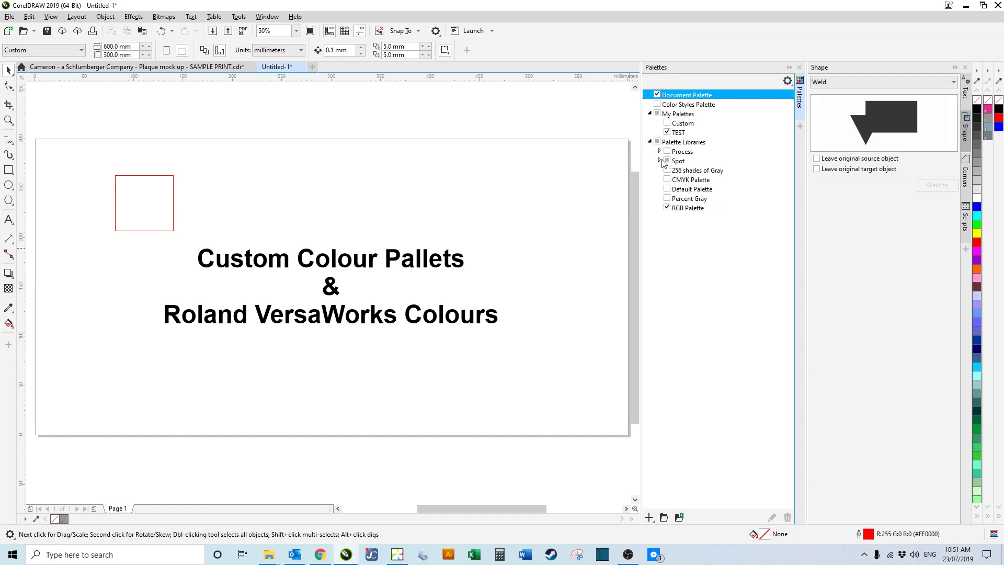
left_click(659, 161)
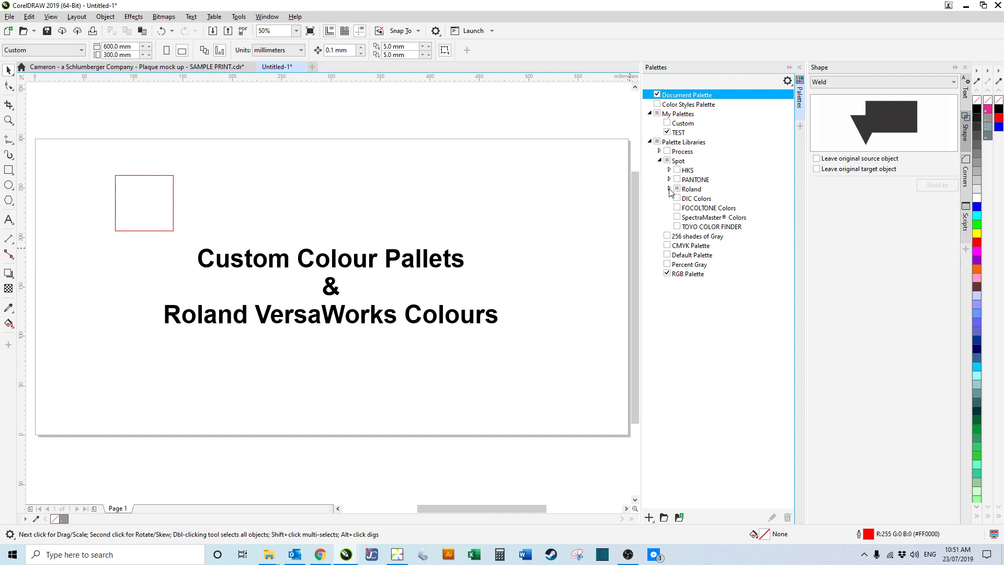
left_click(669, 188)
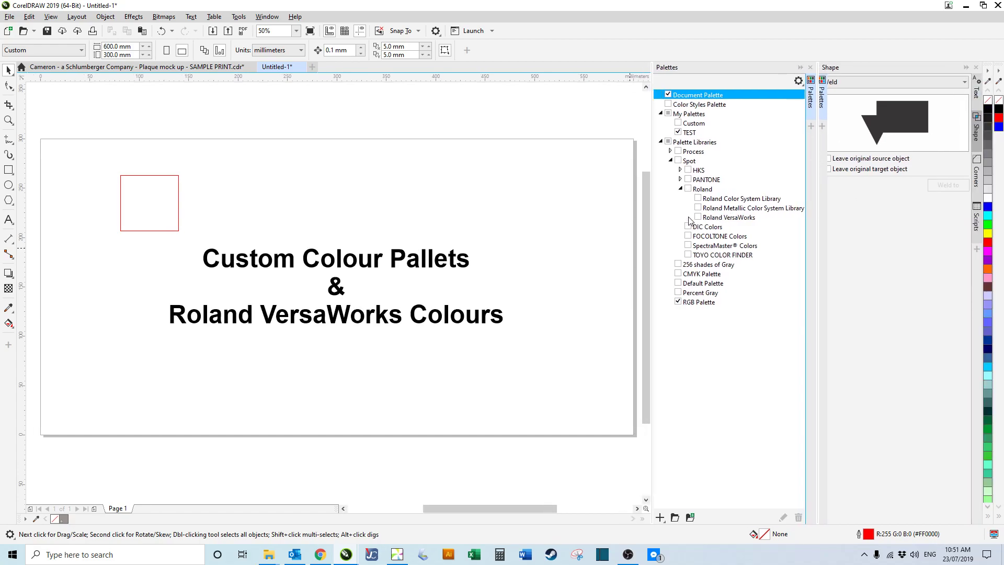
left_click(687, 217)
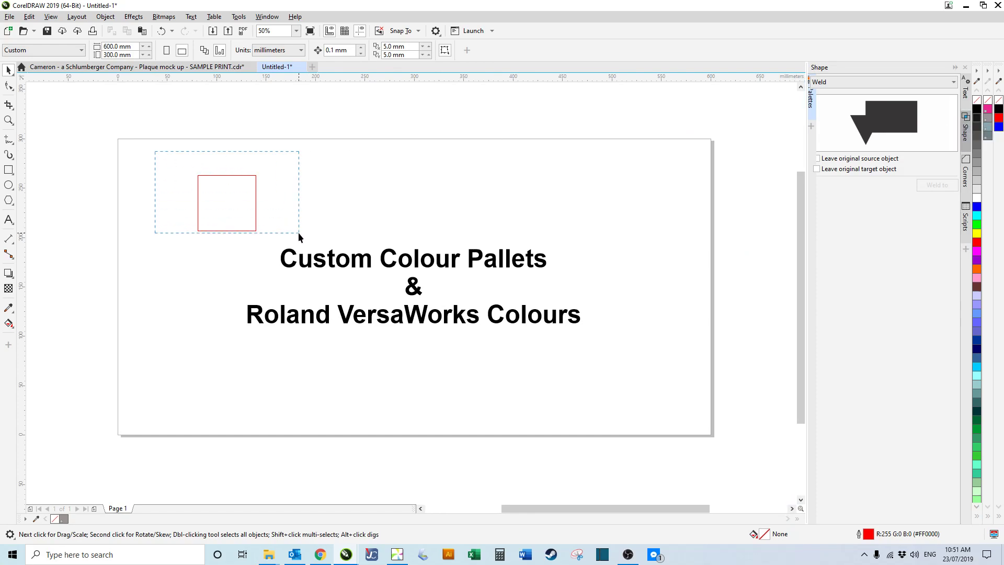
Step: Fill the selected square with the RDG_WHITE spot colour
left_click(226, 202)
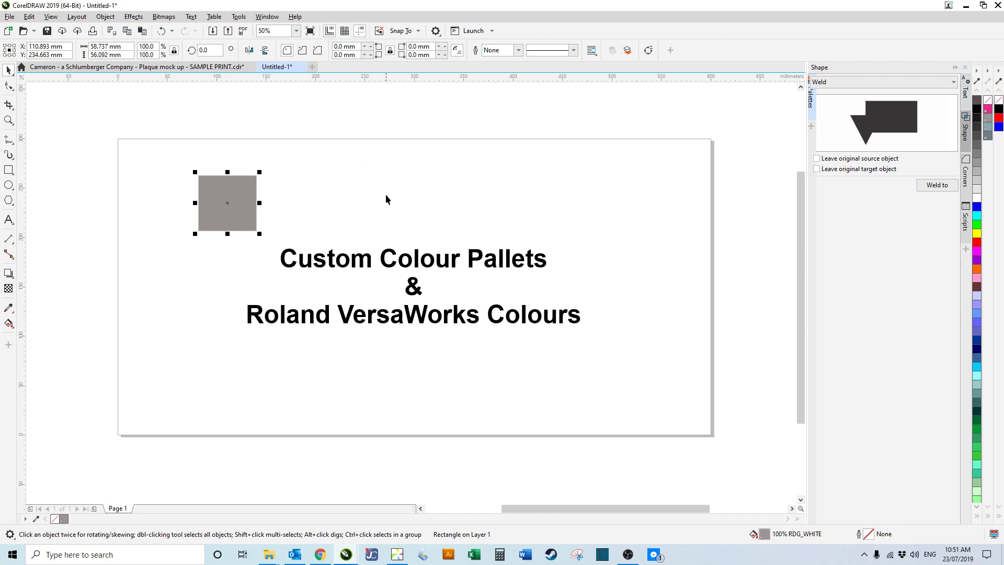
mouse_move(339, 175)
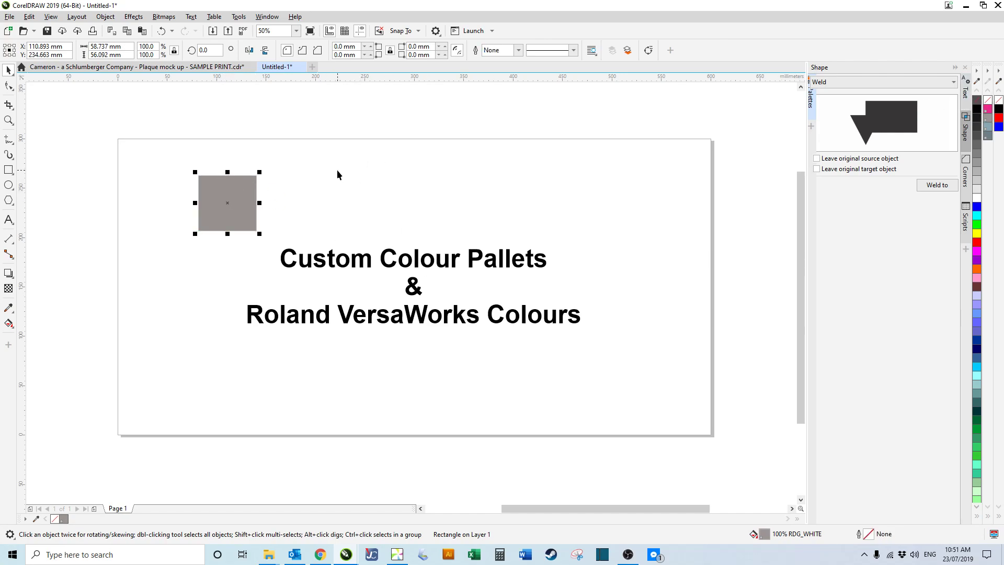